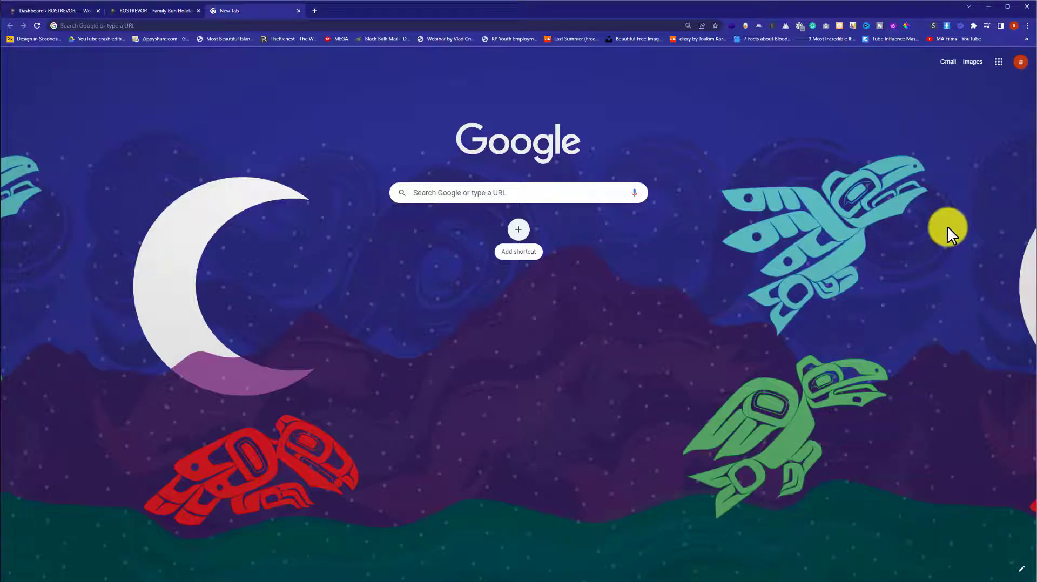
# - Switch to the ROSTREVOR – Family Run Holiday tab showing the park's homepage
pyautogui.click(155, 11)
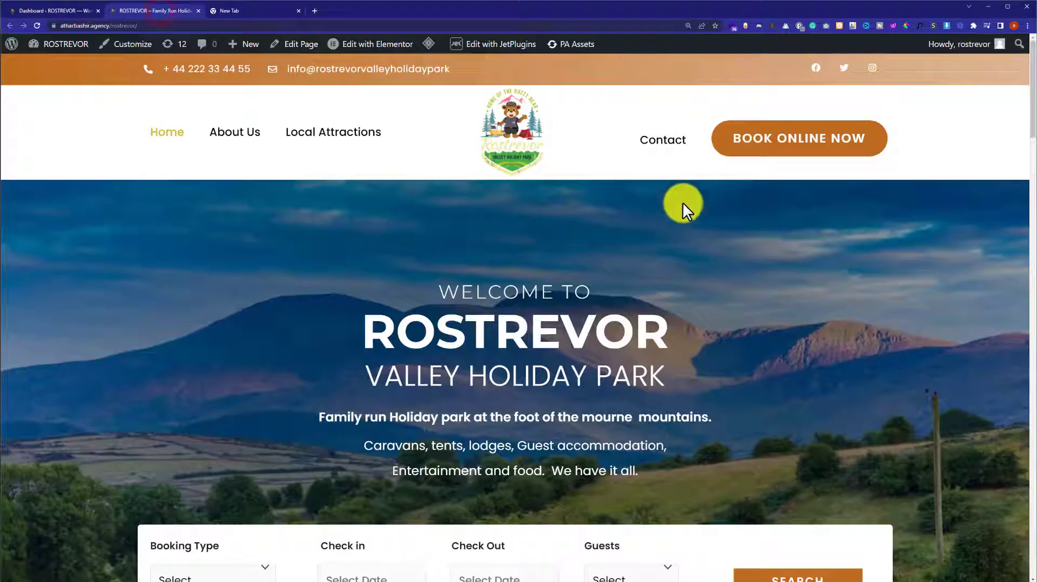
# - View the Contact page's index.php address, then return to the WordPress Dashboard tab
pyautogui.click(662, 139)
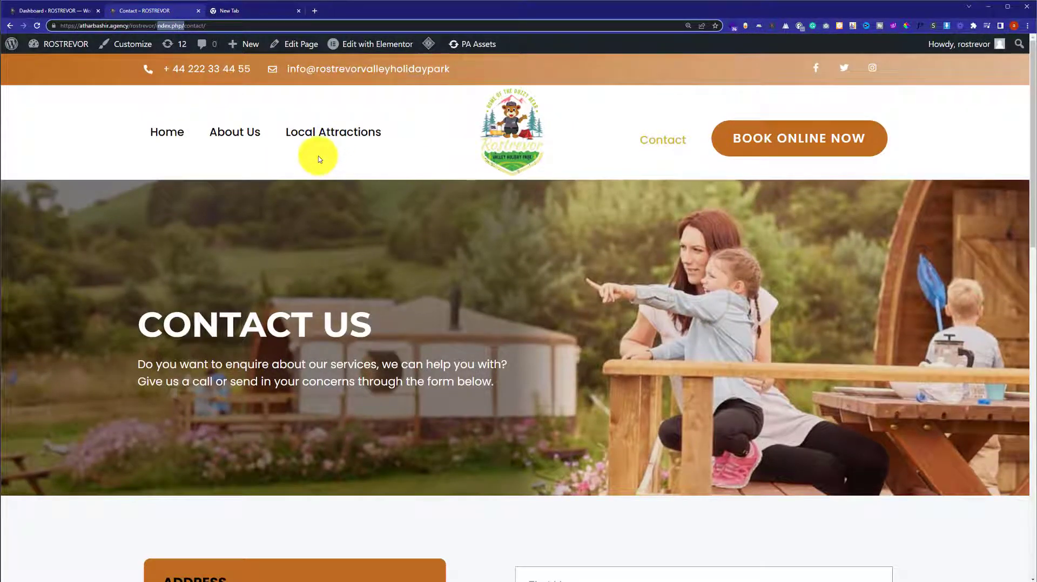
pyautogui.click(53, 11)
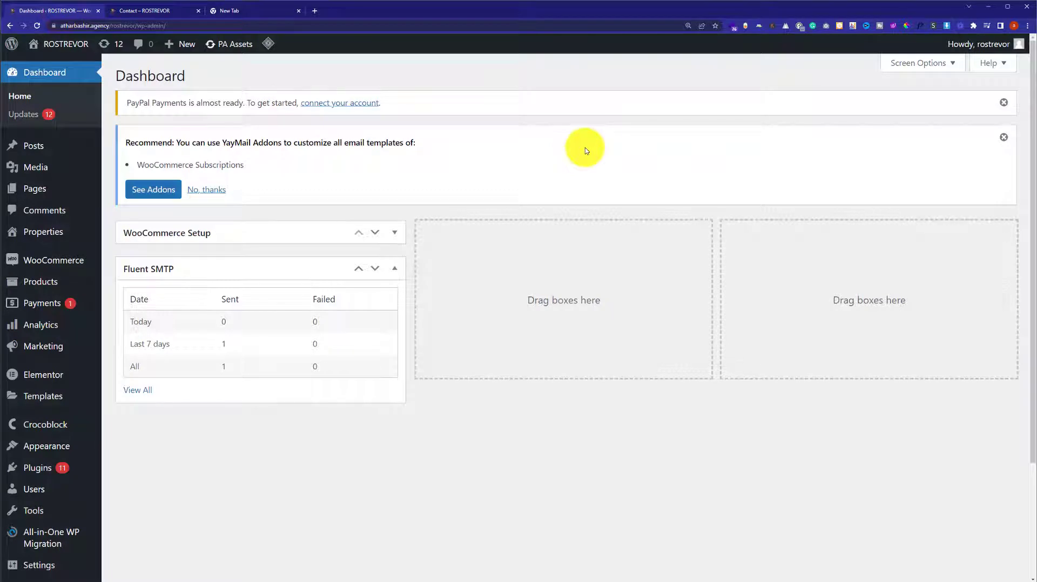
# - Scroll through the Permalink Settings page showing the custom index.php structure
pyautogui.scroll(-3)
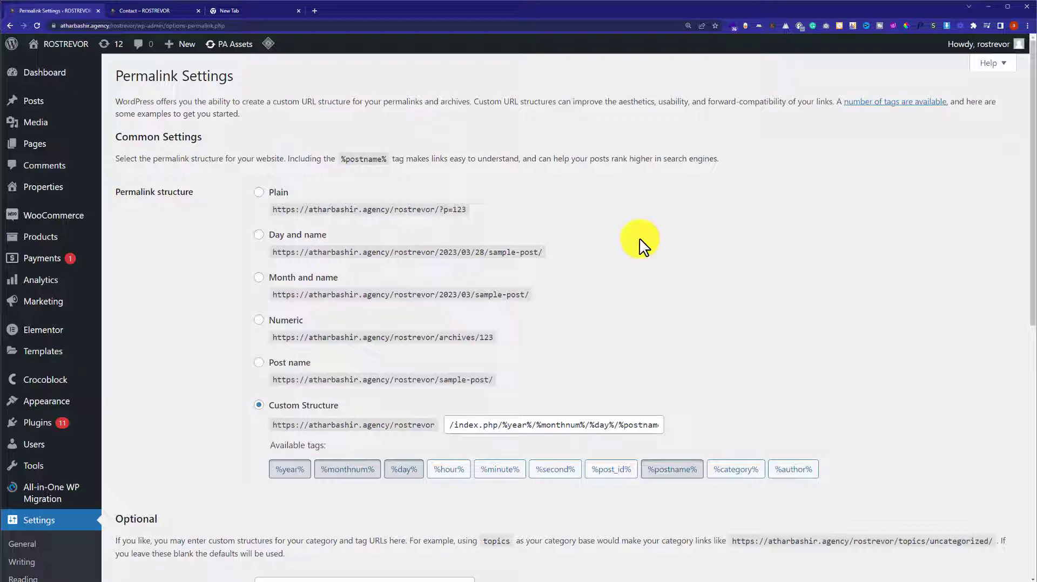
pyautogui.moveTo(681, 218)
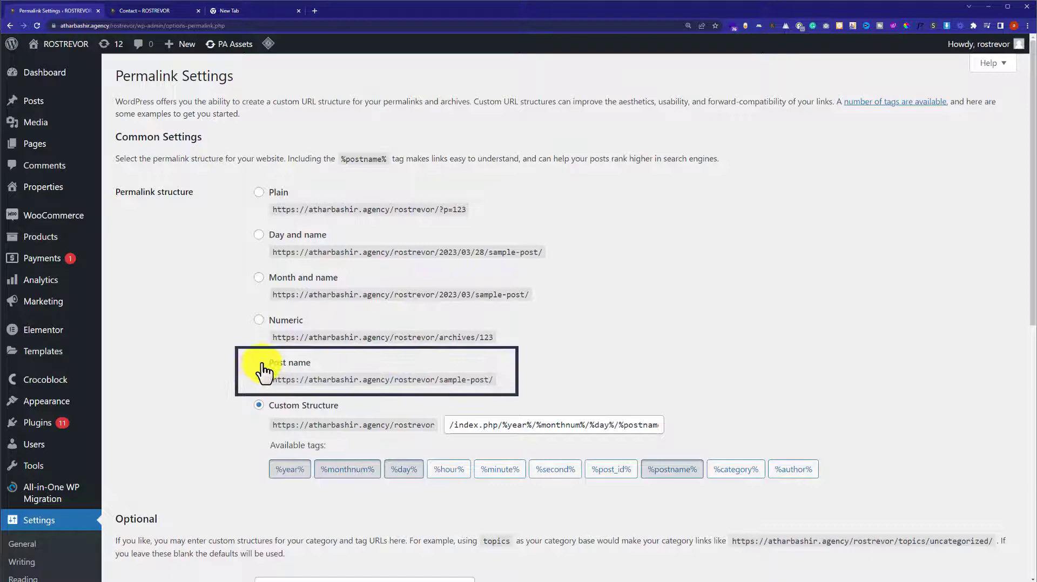
# - Select the Post name permalink structure and save the changes
pyautogui.click(258, 362)
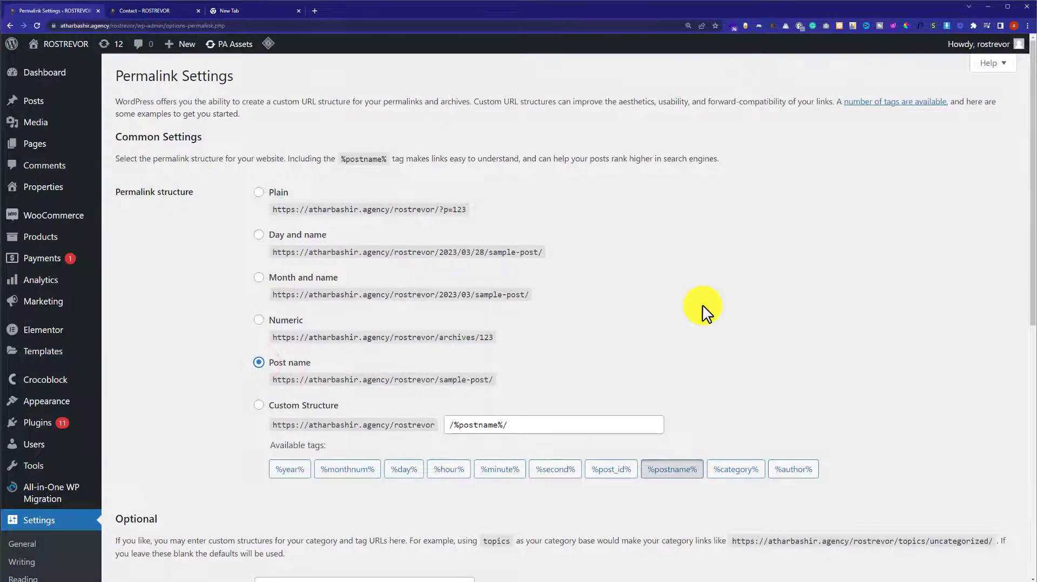
pyautogui.scroll(-3)
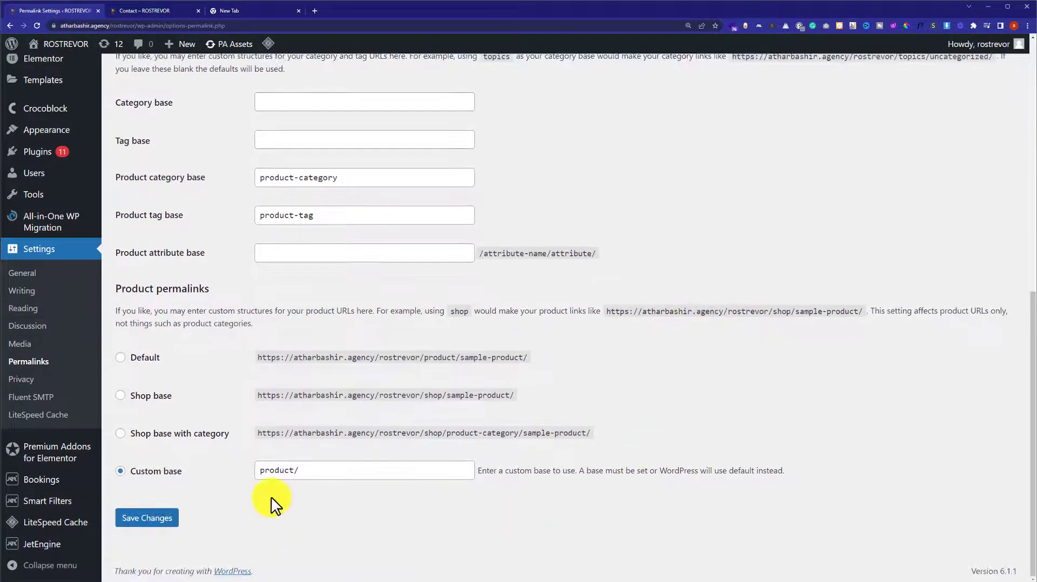
pyautogui.click(146, 517)
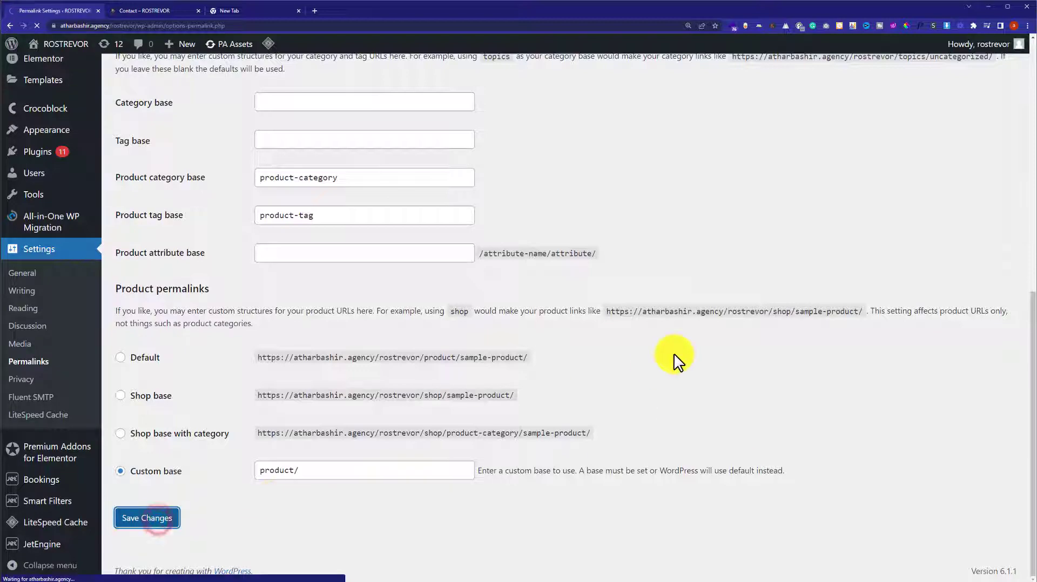
pyautogui.click(147, 517)
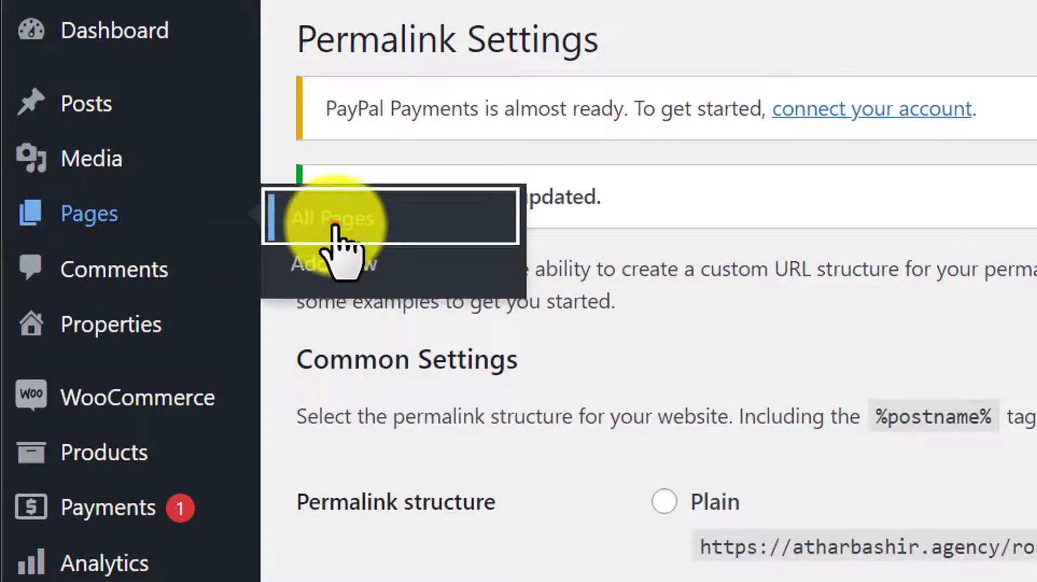
# - From All Pages, view the Contact page at its clean /contact address
pyautogui.click(333, 218)
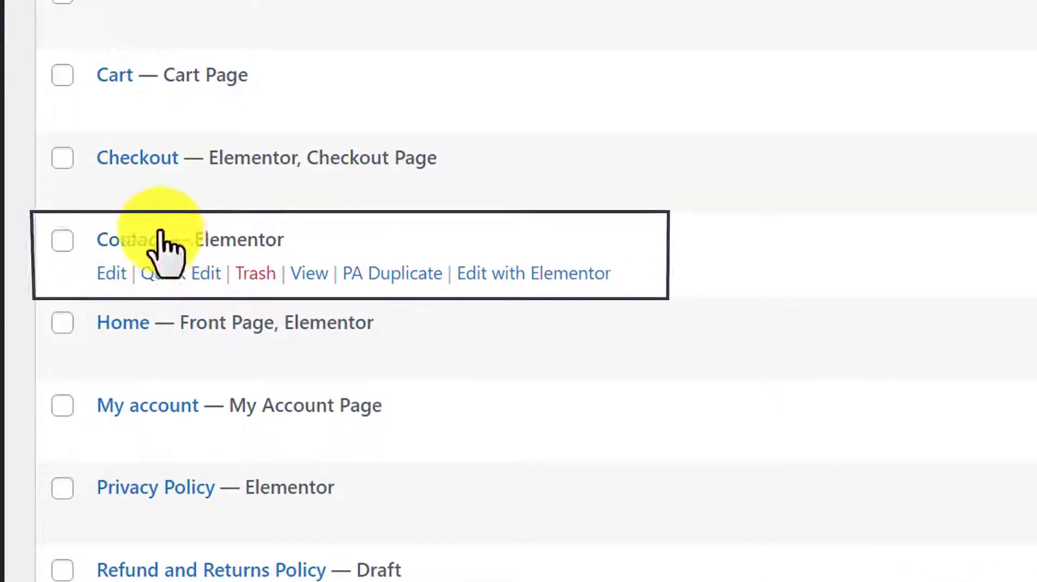
pyautogui.moveTo(311, 288)
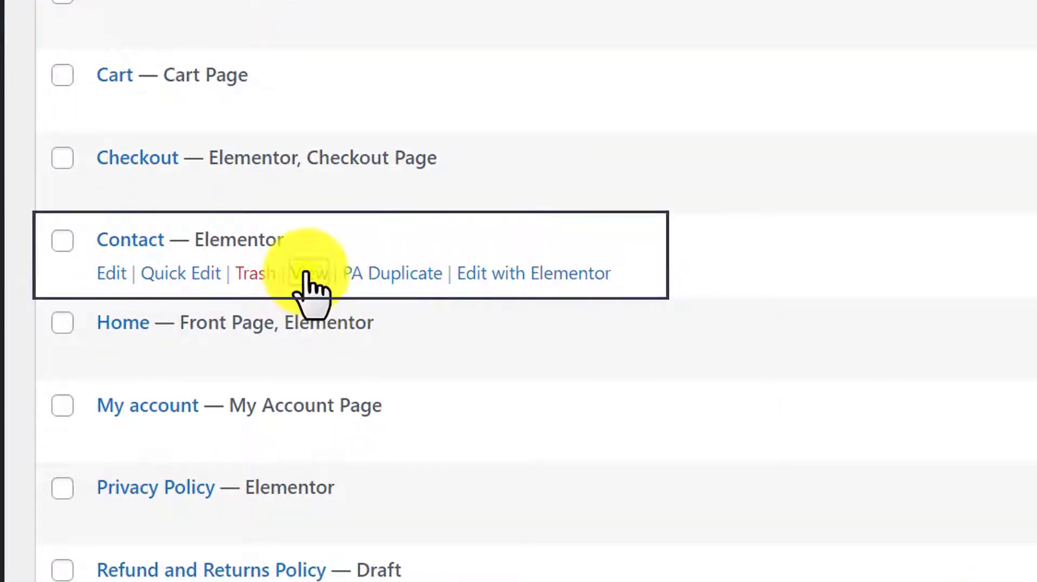
pyautogui.click(305, 274)
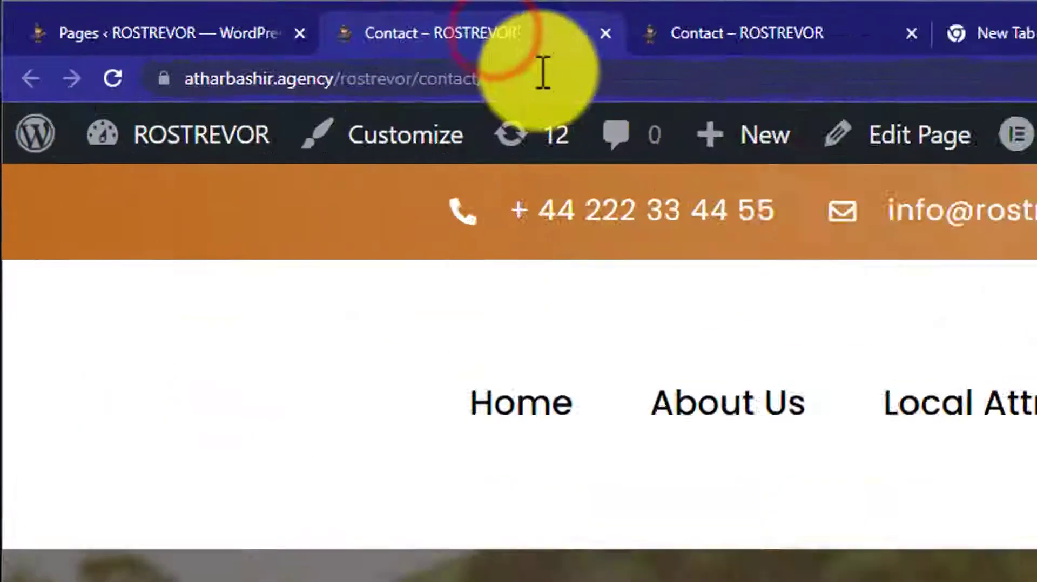